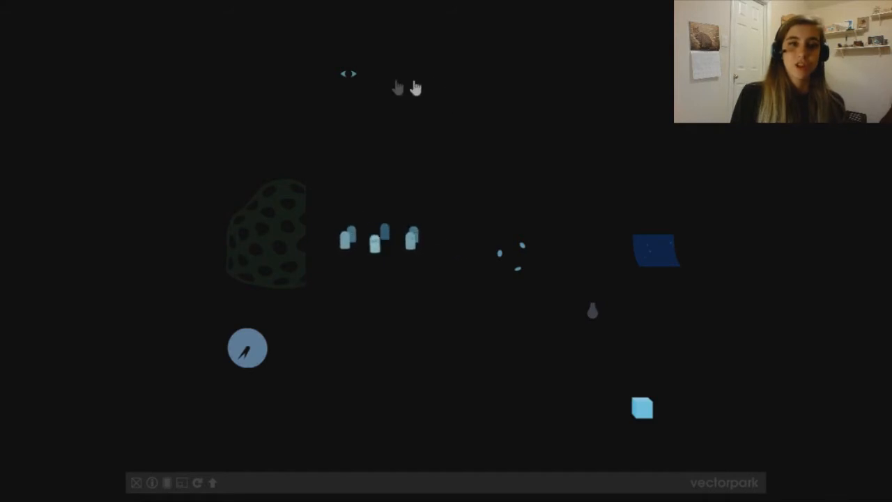
mouse_move(331, 112)
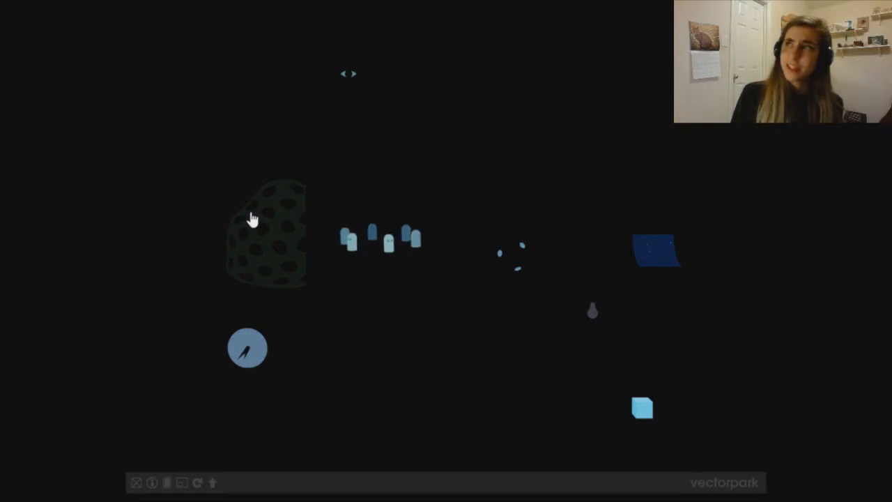
mouse_move(523, 218)
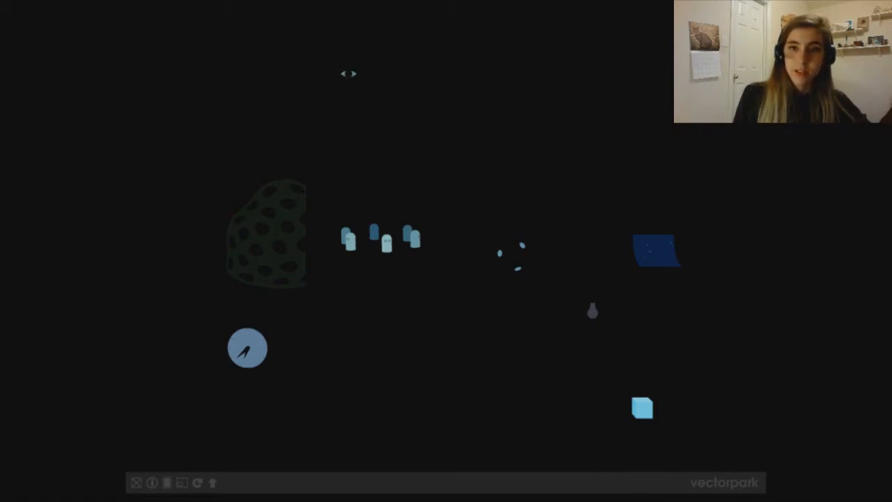
mouse_move(438, 260)
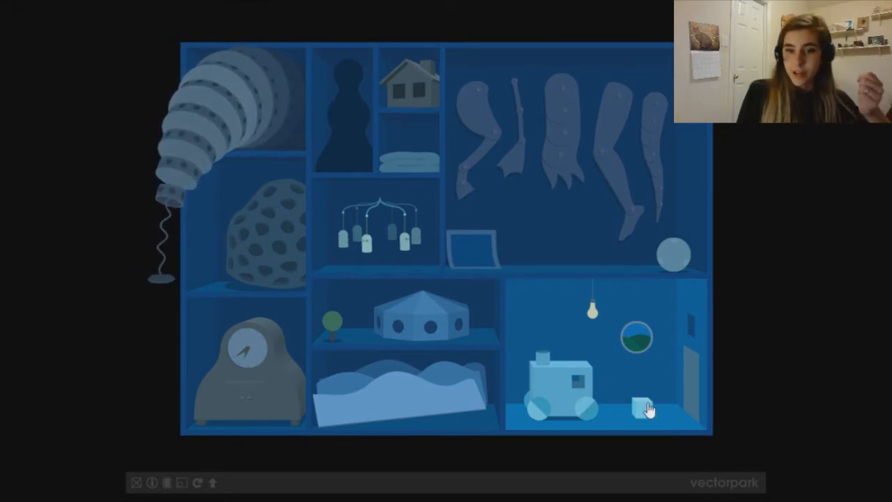
Drag an object in a cabinet compartment upward to work the room's mechanism.
drag(639, 407, 669, 334)
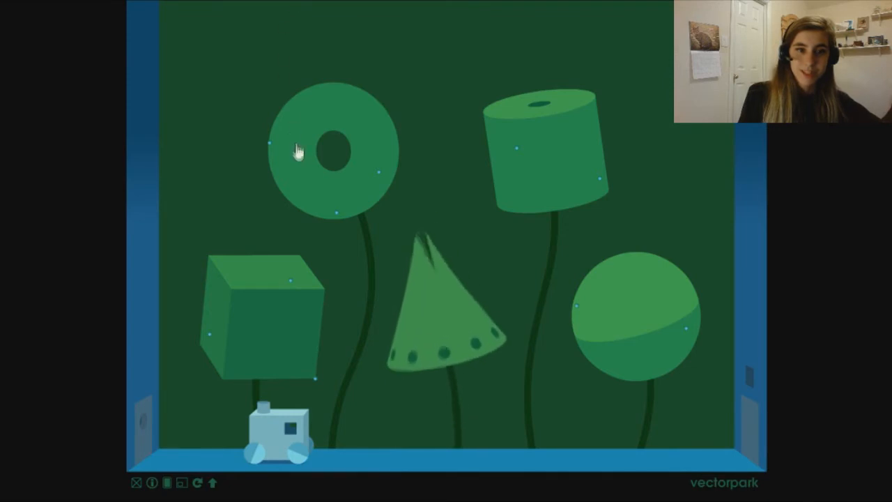
mouse_move(415, 131)
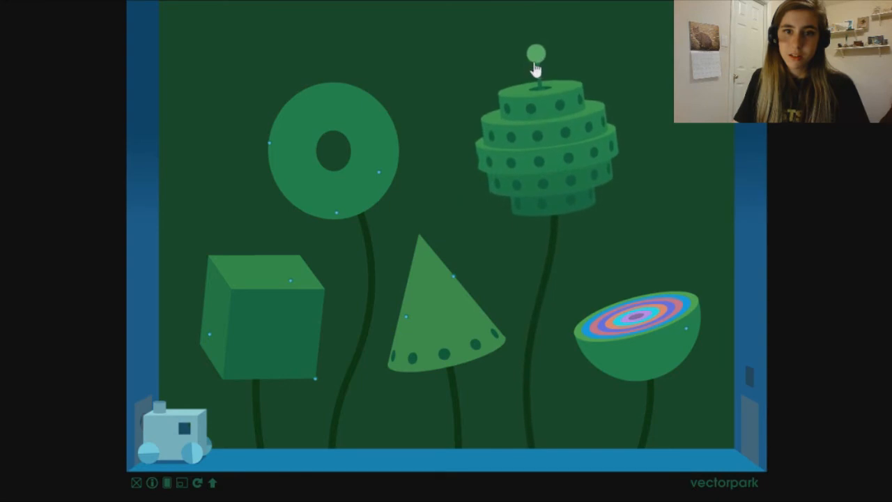
Pull a hanging shape down and poke the light-studded orb to let the car move on.
drag(535, 53, 555, 125)
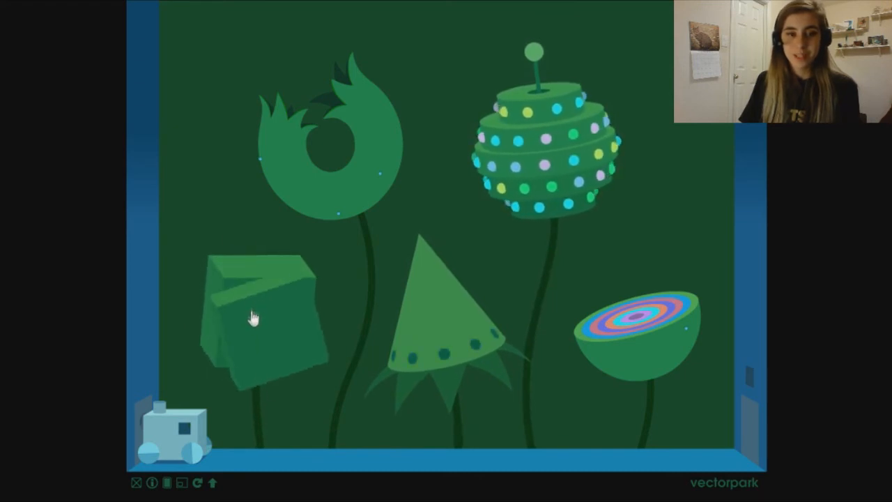
click(251, 321)
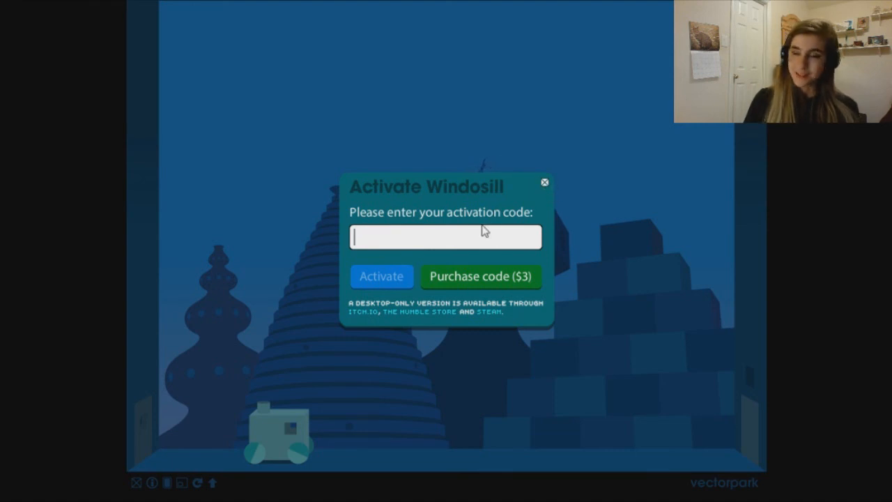
mouse_move(435, 234)
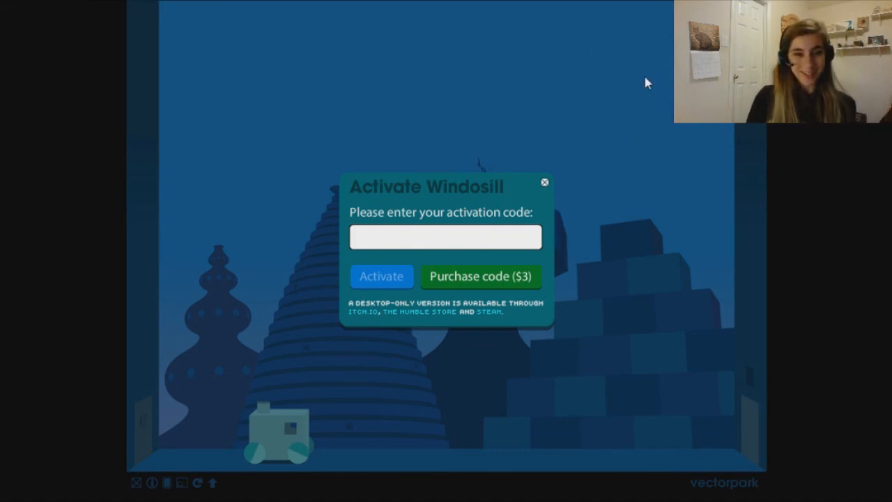
Interact with the blue tower room as the Activate Windosill code prompt stays up.
click(444, 237)
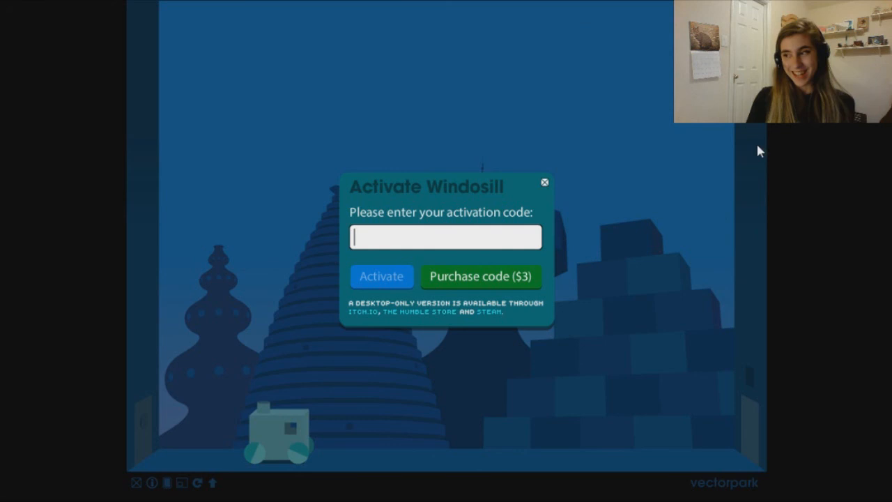
mouse_move(498, 198)
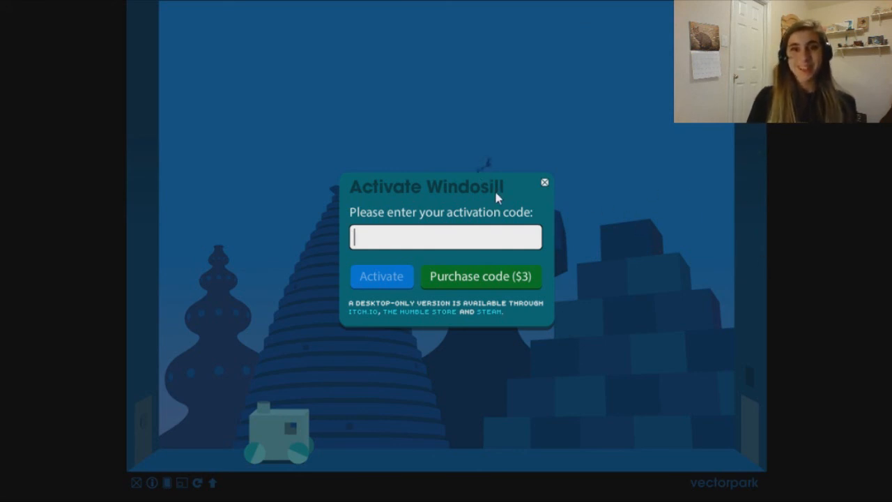